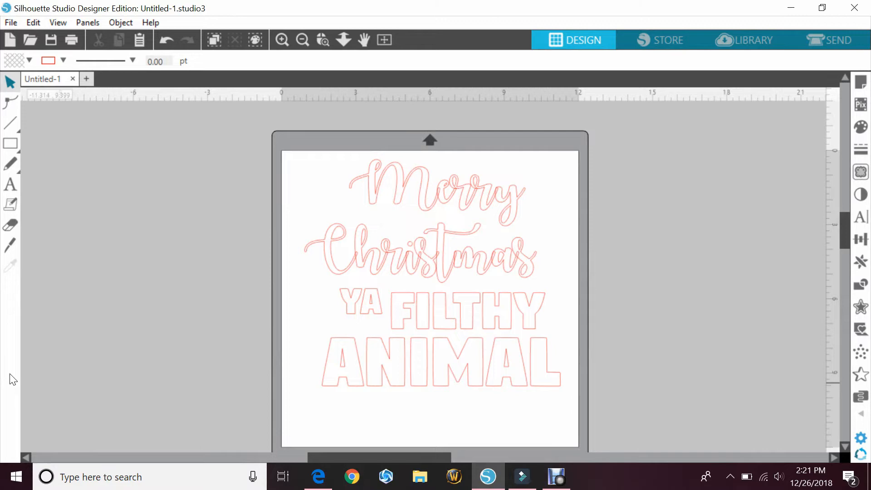
Weld the overlapping Christmas script letters into one shape and group the welded pieces
click(446, 182)
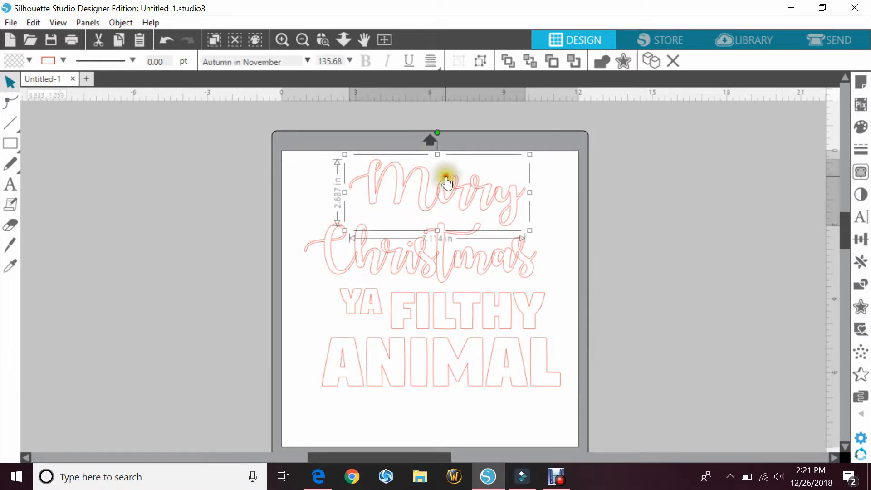
mouse_move(273, 398)
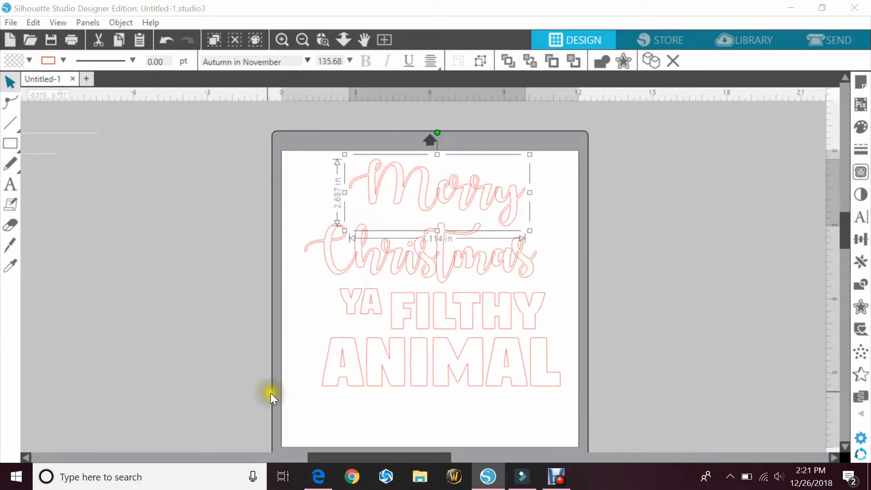
mouse_move(393, 397)
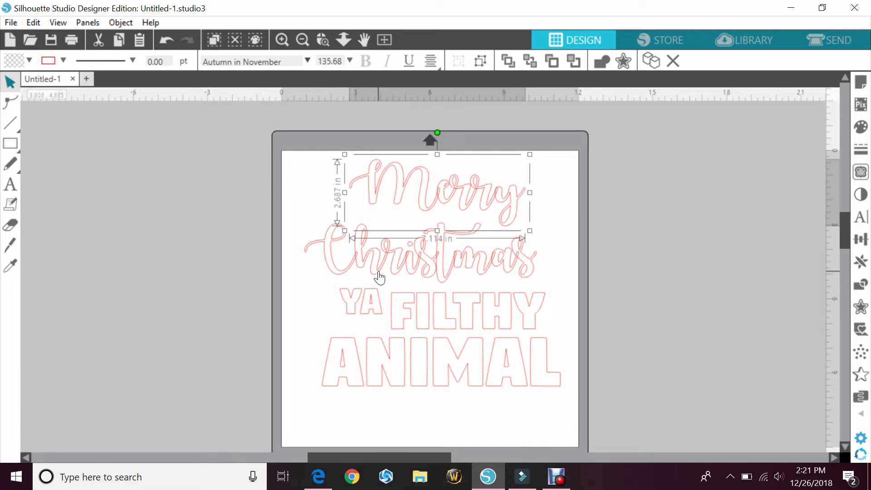
mouse_move(509, 170)
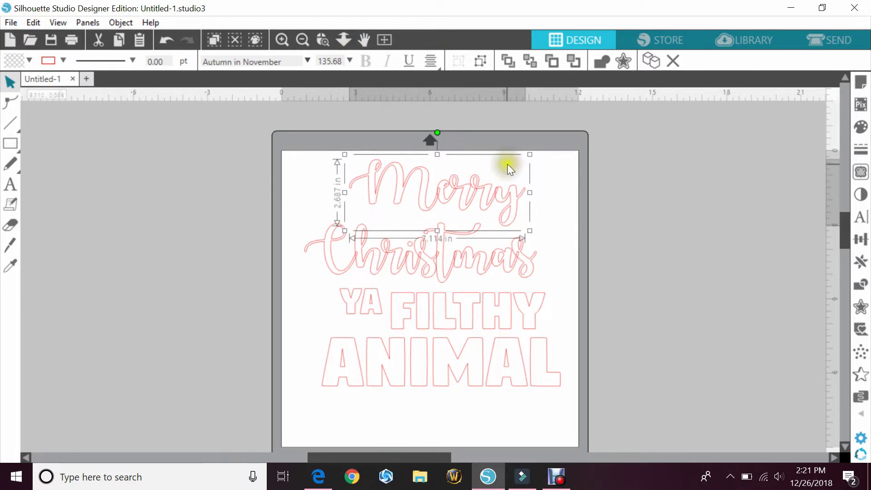
mouse_move(464, 194)
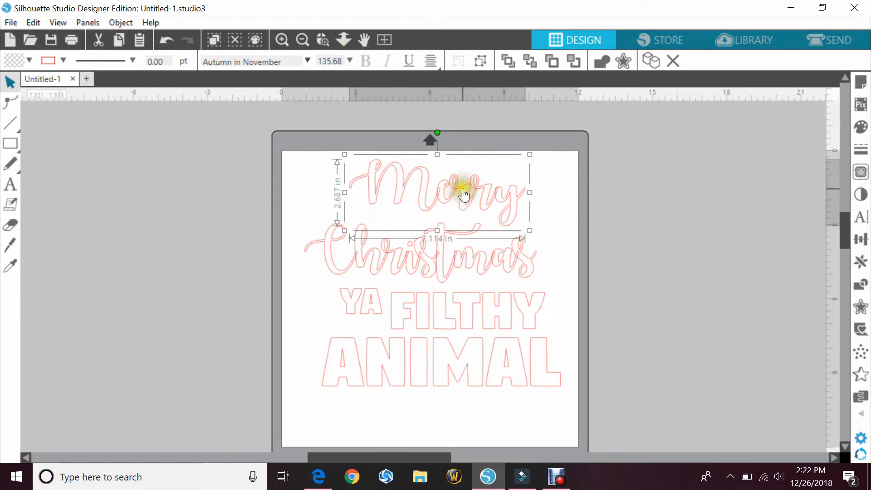
mouse_move(492, 269)
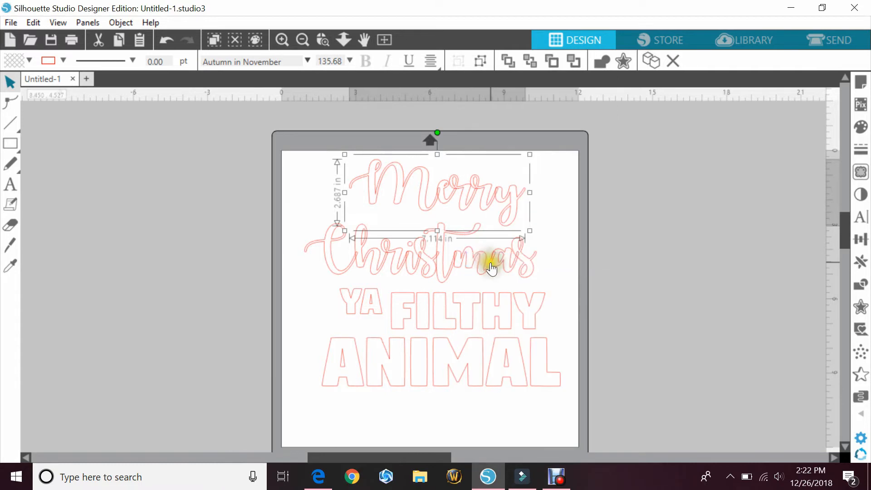
right_click(492, 267)
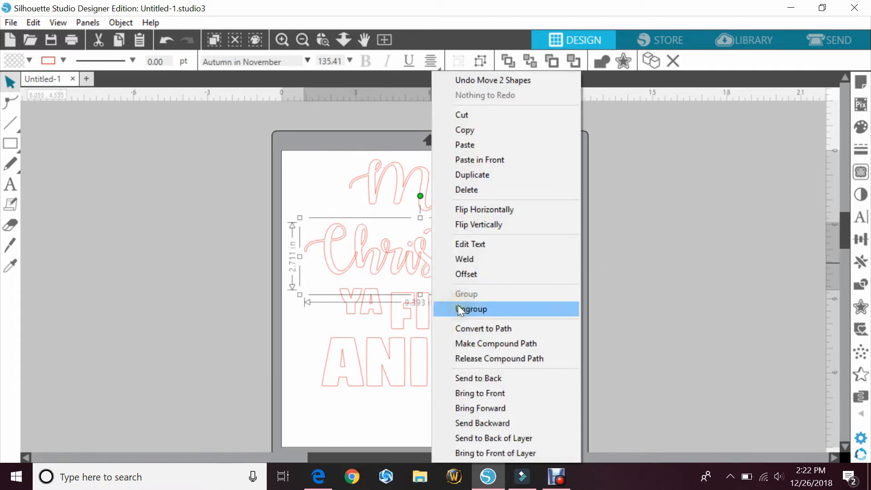
click(472, 309)
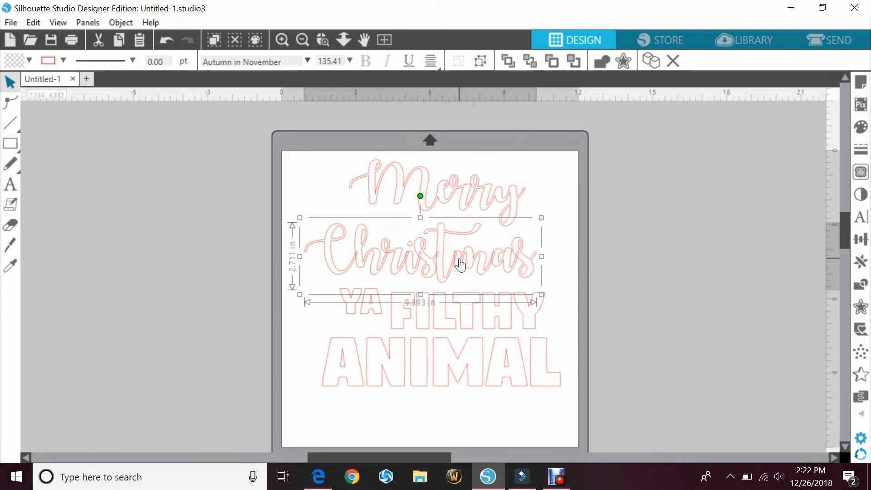
right_click(461, 264)
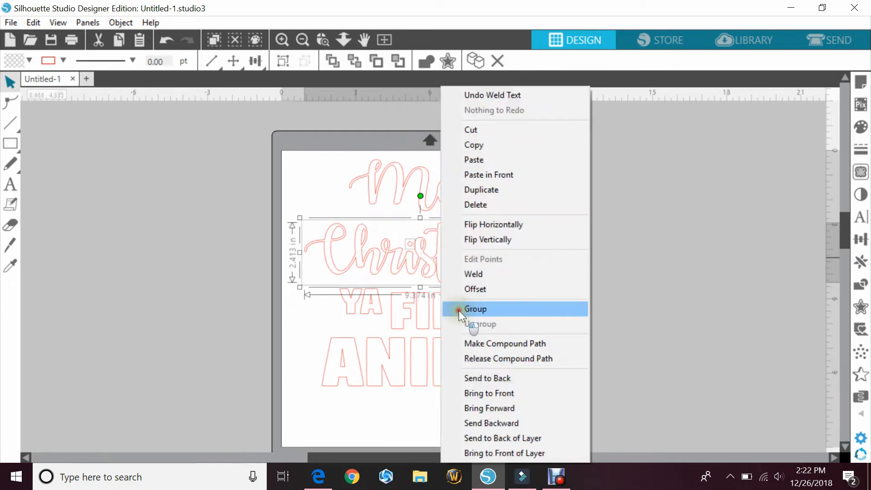
click(475, 309)
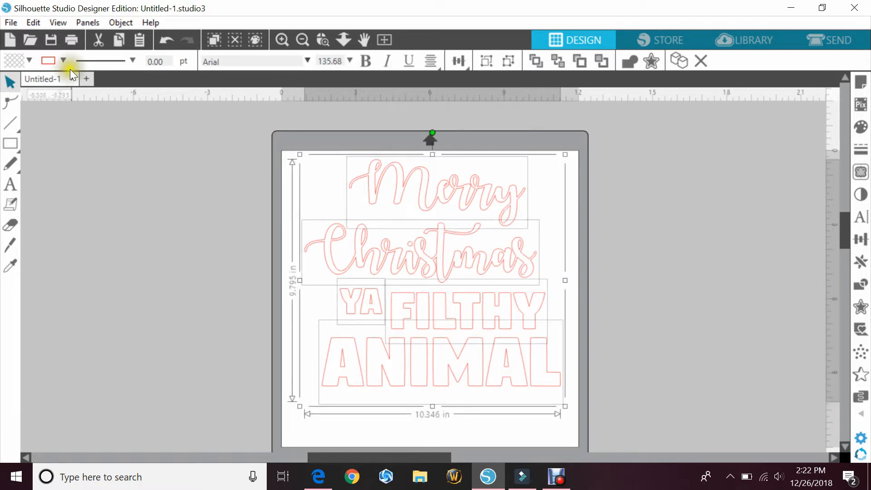
Set a pale outline colour and place the chalkboard image behind the lettering, filling the page
click(62, 61)
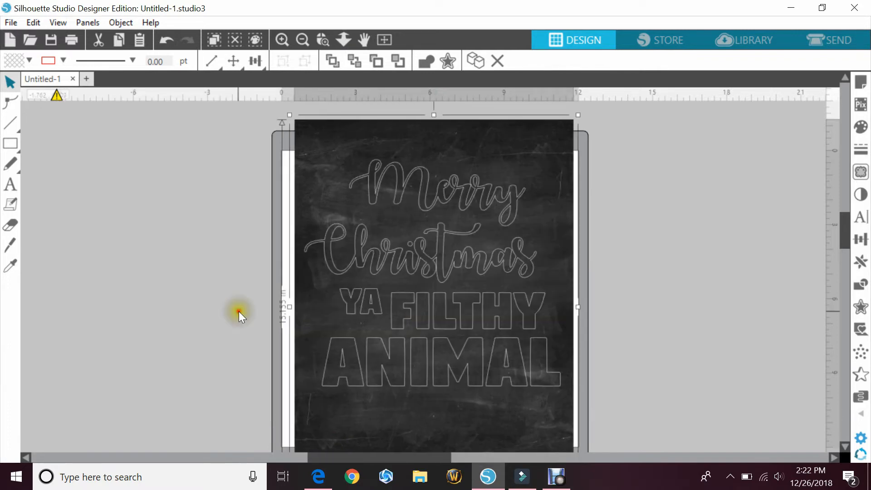
click(238, 311)
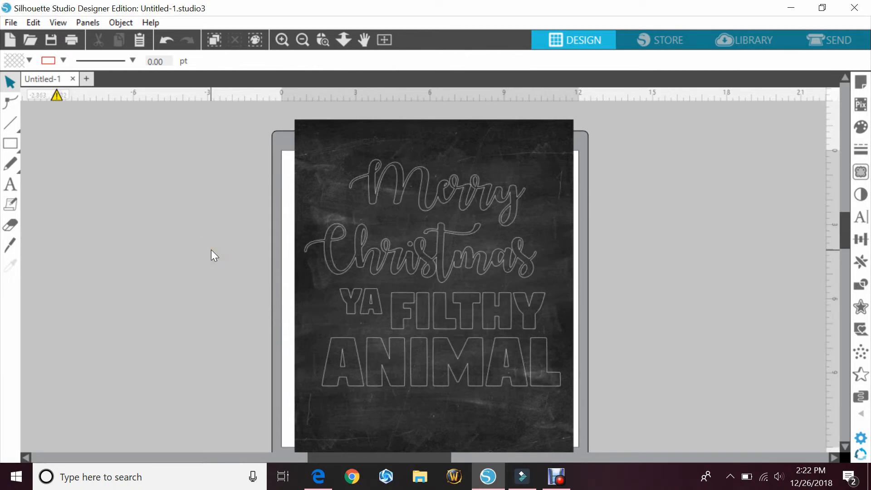
mouse_move(376, 208)
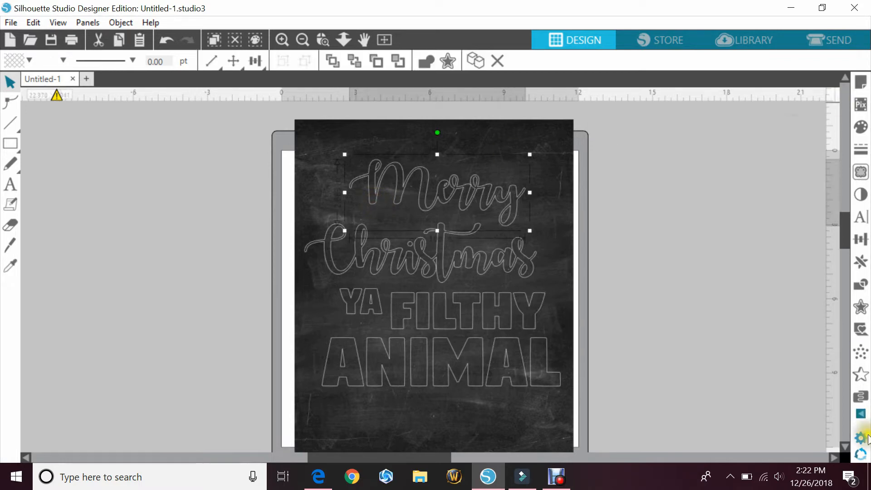
Apply an Edge Sketch style and hatch Fill Sketch to the word Merry from the Sketch panel
click(861, 414)
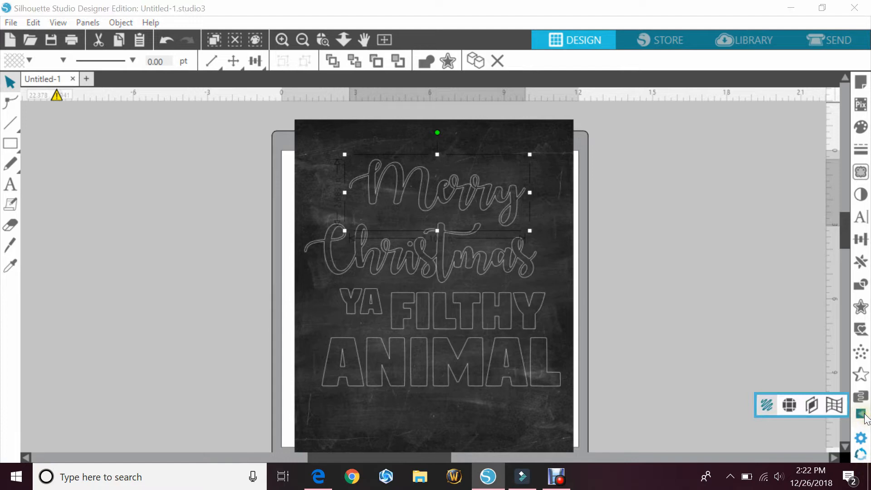
click(767, 405)
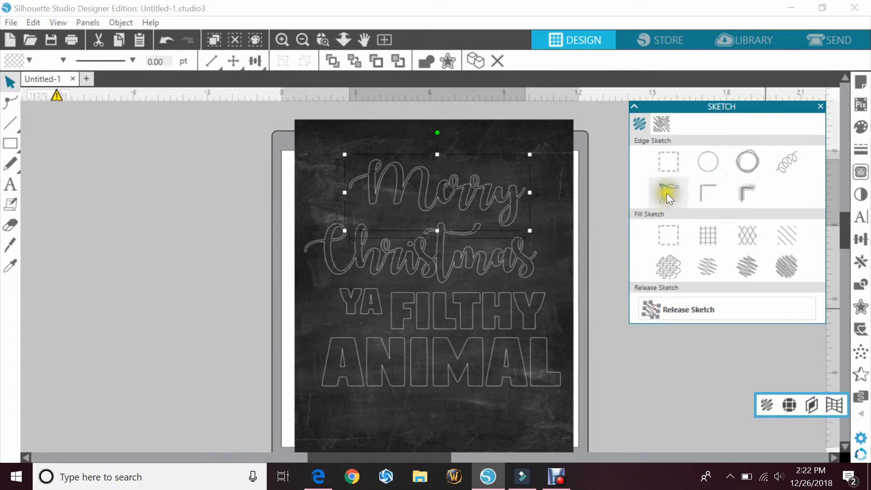
mouse_move(667, 189)
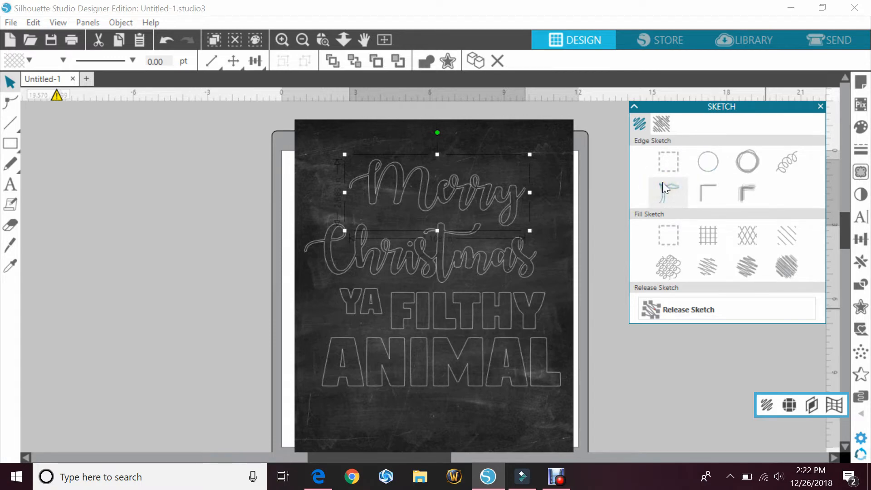
click(669, 193)
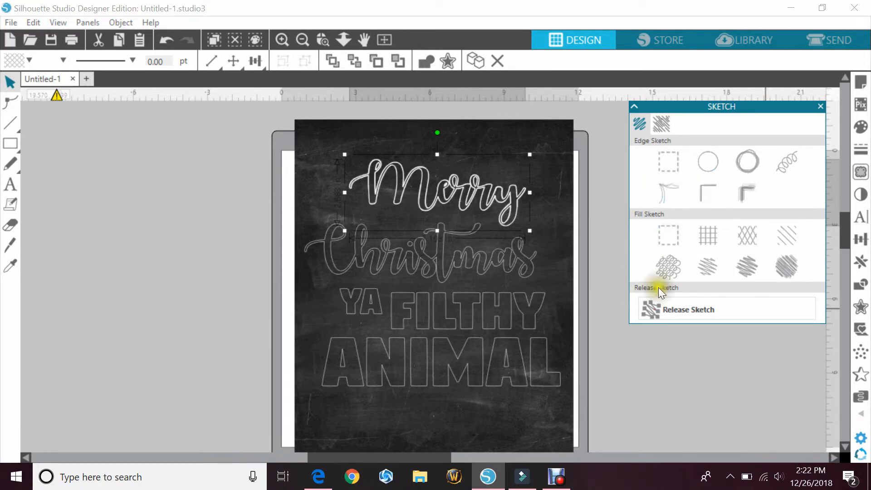
mouse_move(708, 236)
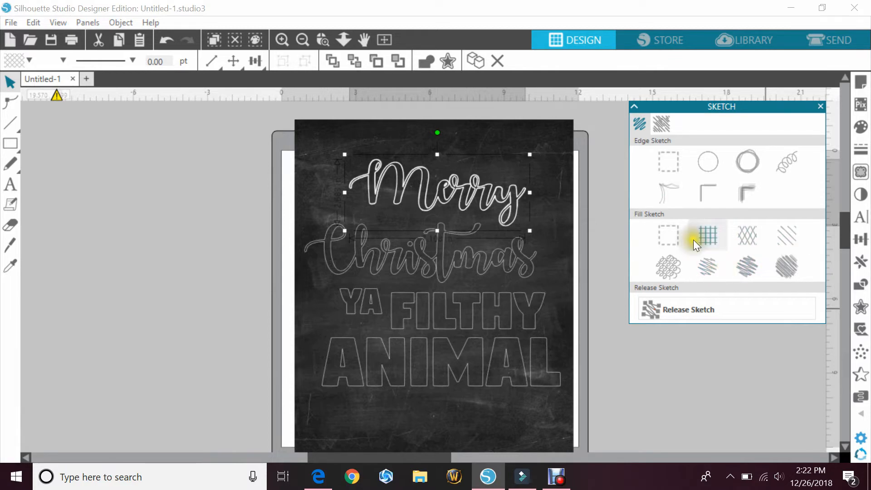
mouse_move(786, 267)
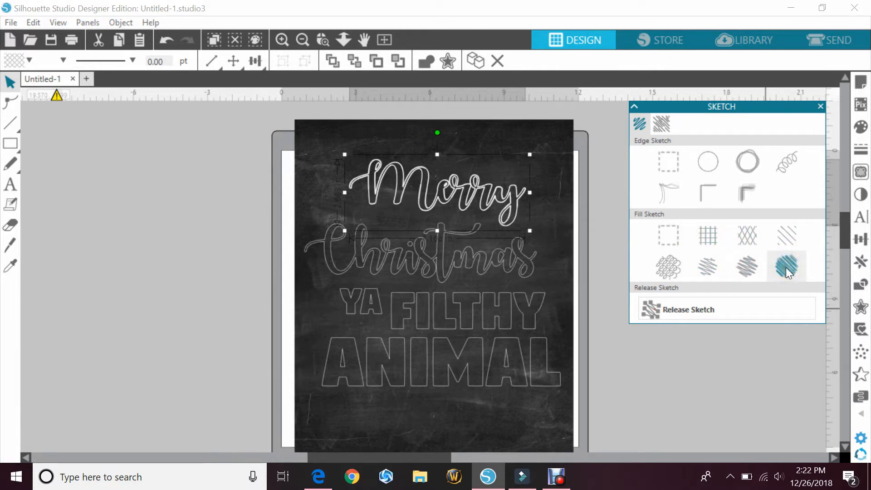
mouse_move(747, 267)
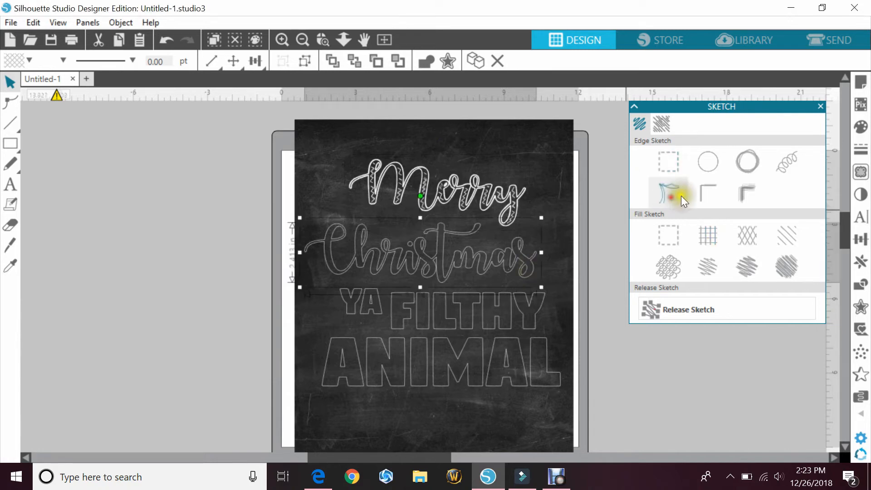
Apply the same Edge Sketch outline and hatch Fill Sketch to the word Christmas
click(707, 194)
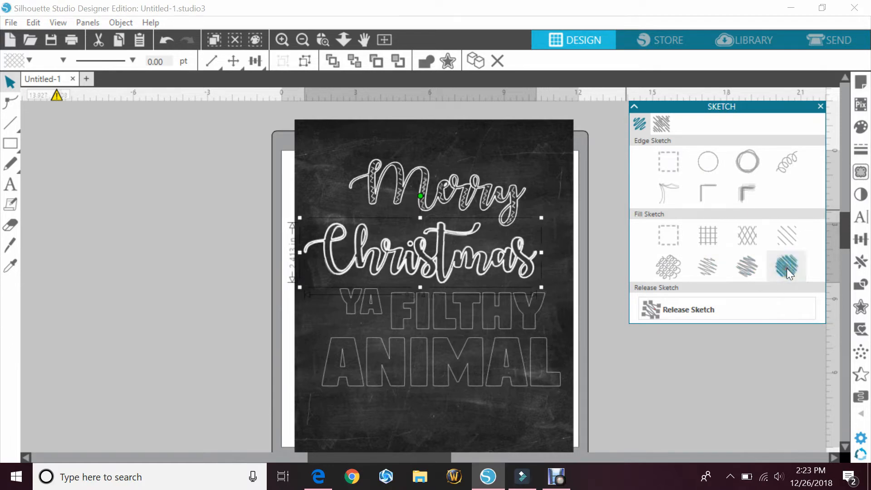
click(708, 267)
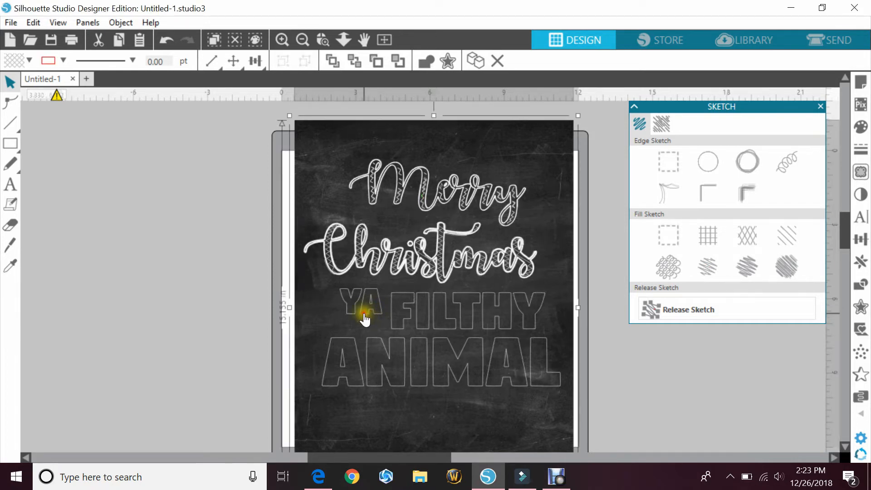
Apply Edge Sketch and diagonal hatch Fill Sketch to YA, FILTHY and ANIMAL
click(364, 316)
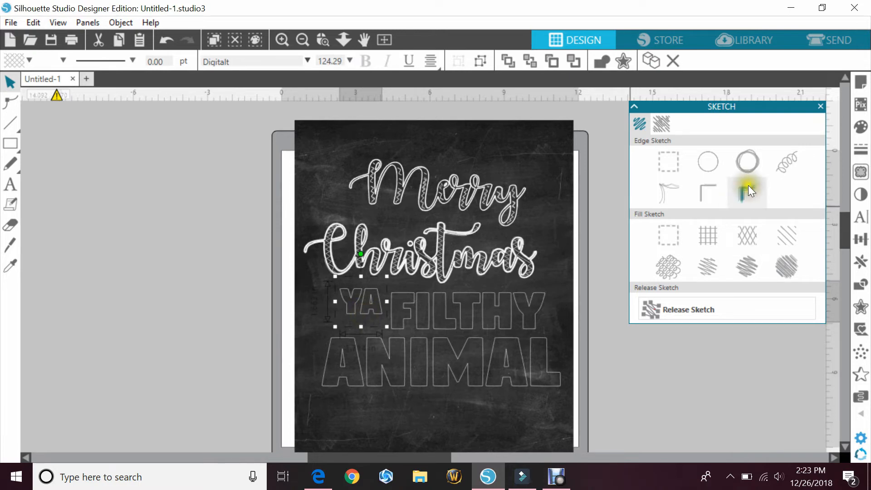
mouse_move(747, 162)
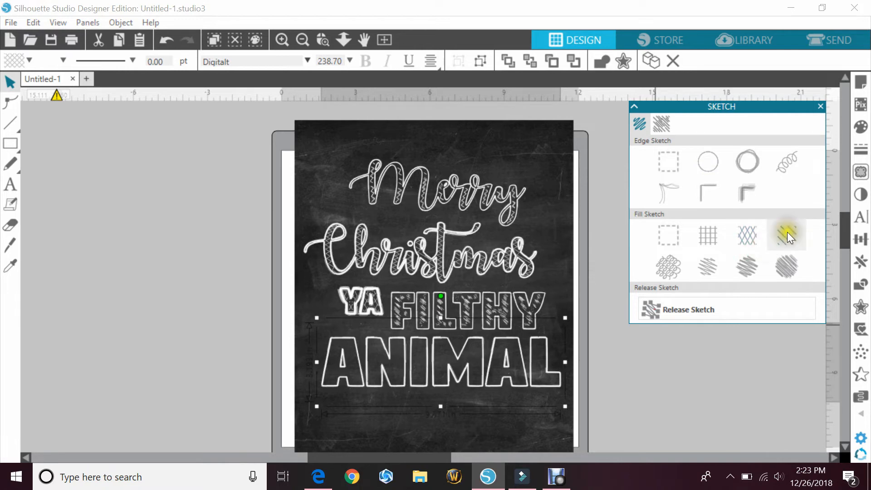
click(786, 234)
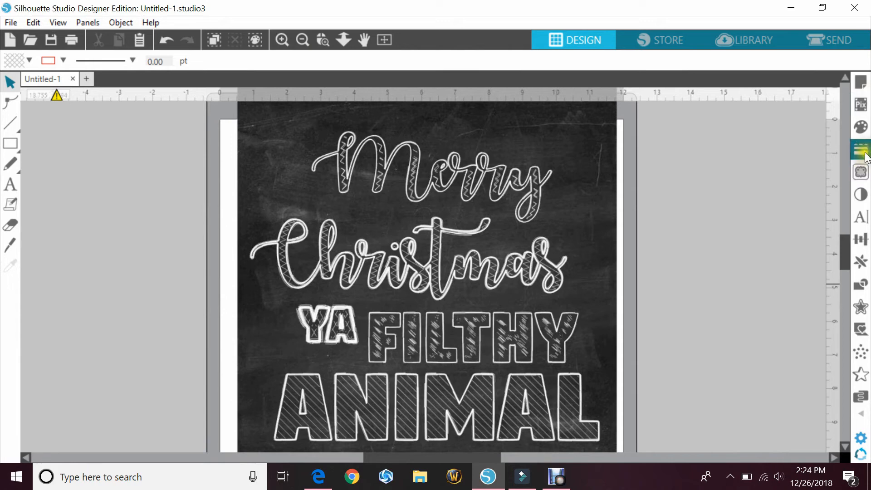
mouse_move(861, 127)
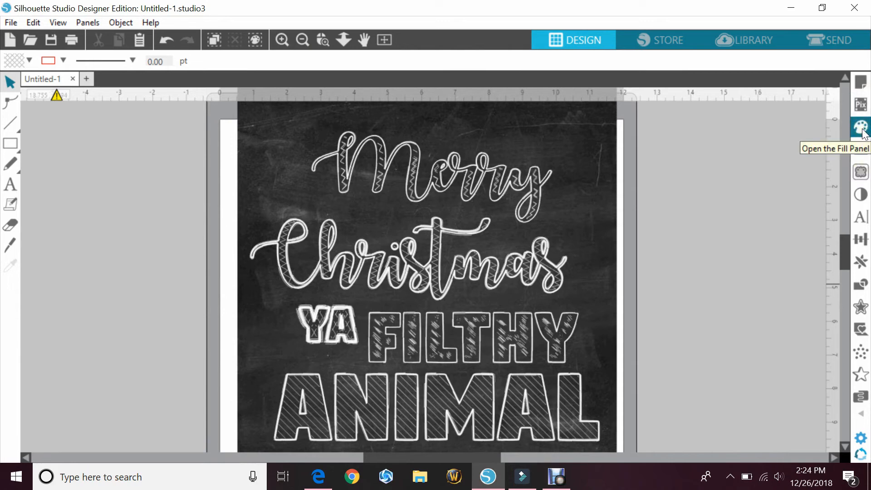
click(861, 127)
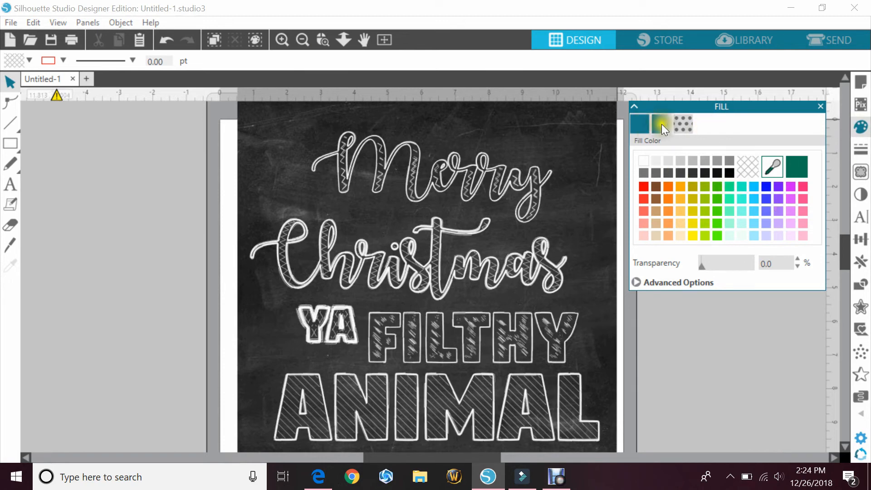
click(661, 122)
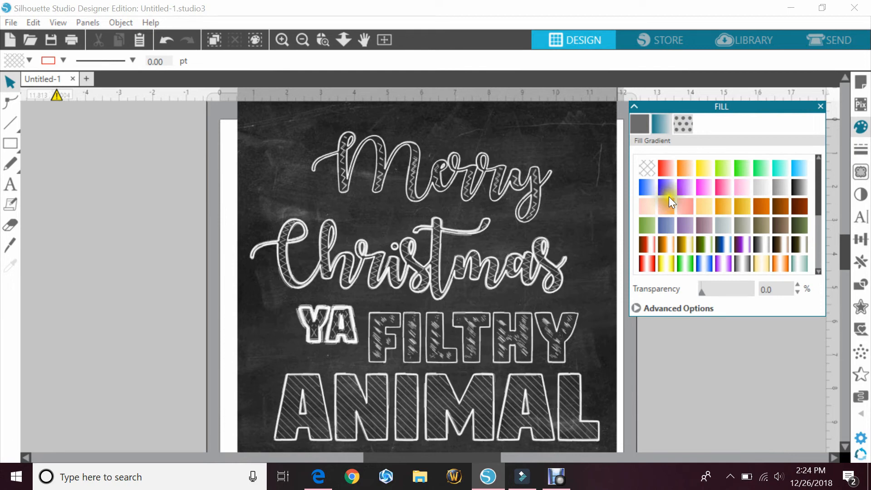
mouse_move(702, 154)
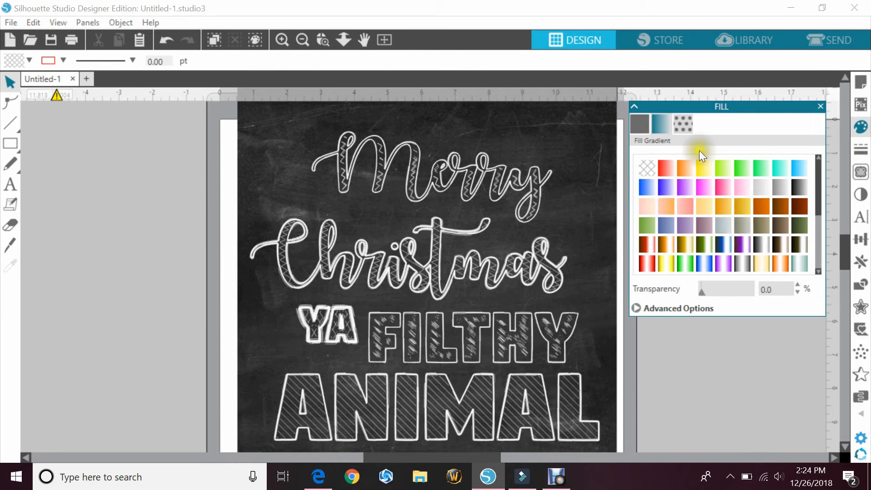
click(684, 122)
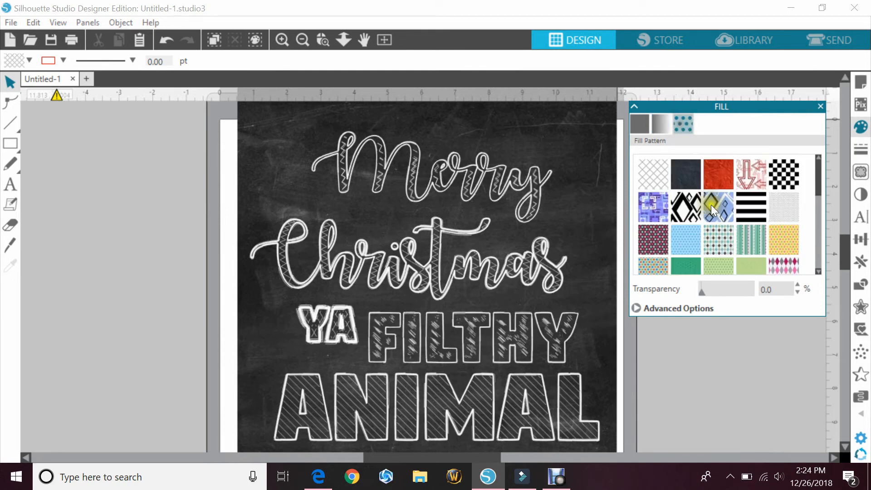
scroll(down, 3)
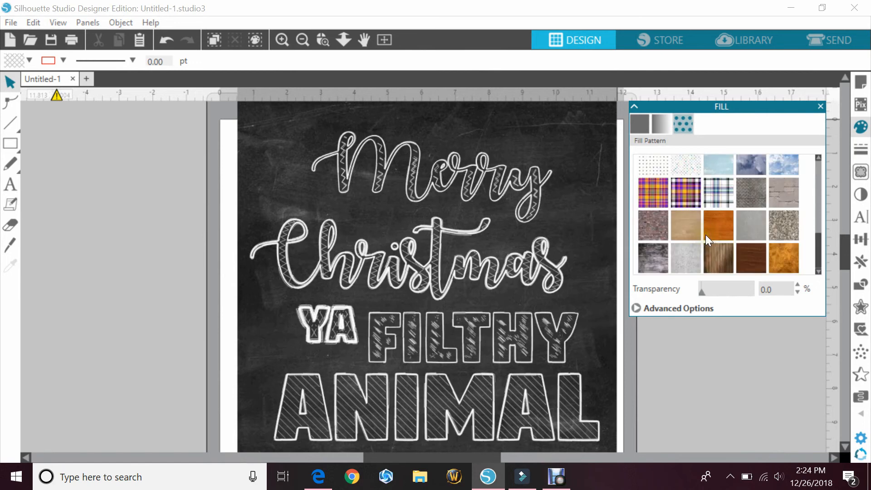
scroll(up, 3)
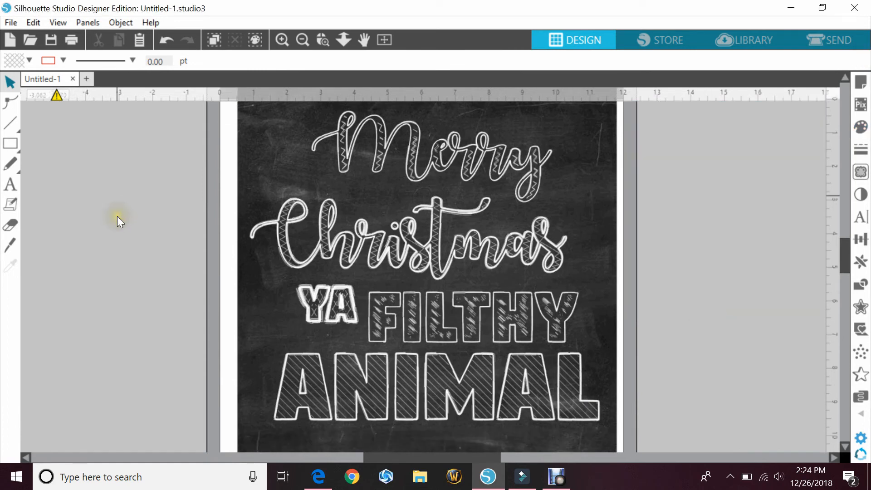
scroll(down, 3)
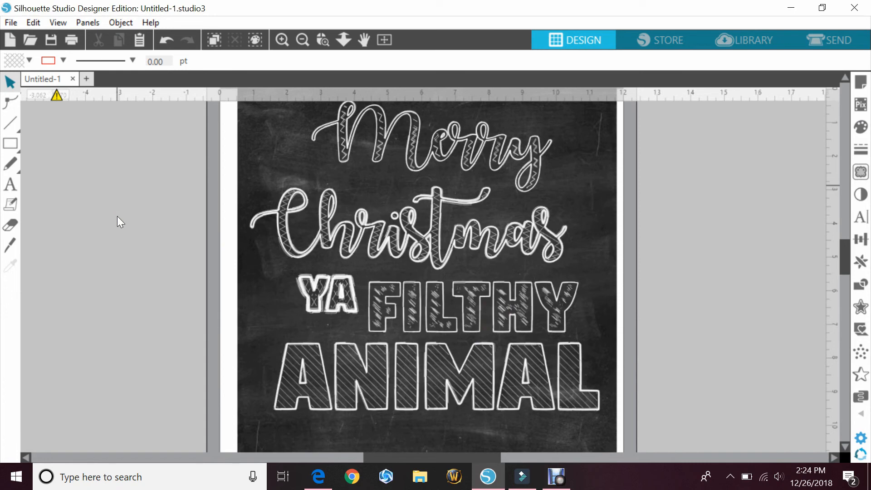